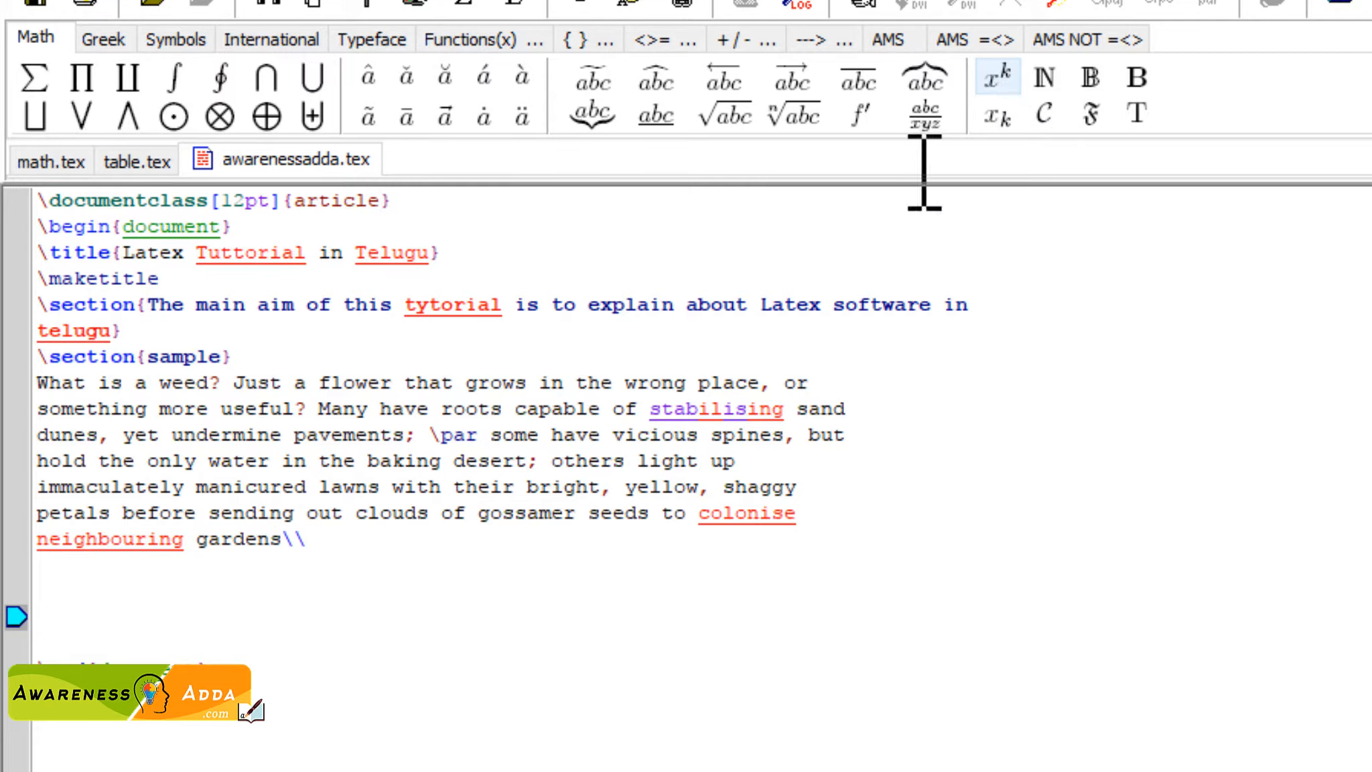
Insert \frac{x^{2}+y^{2}}{x+y} on a new line below the weed paragraph.
click(997, 77)
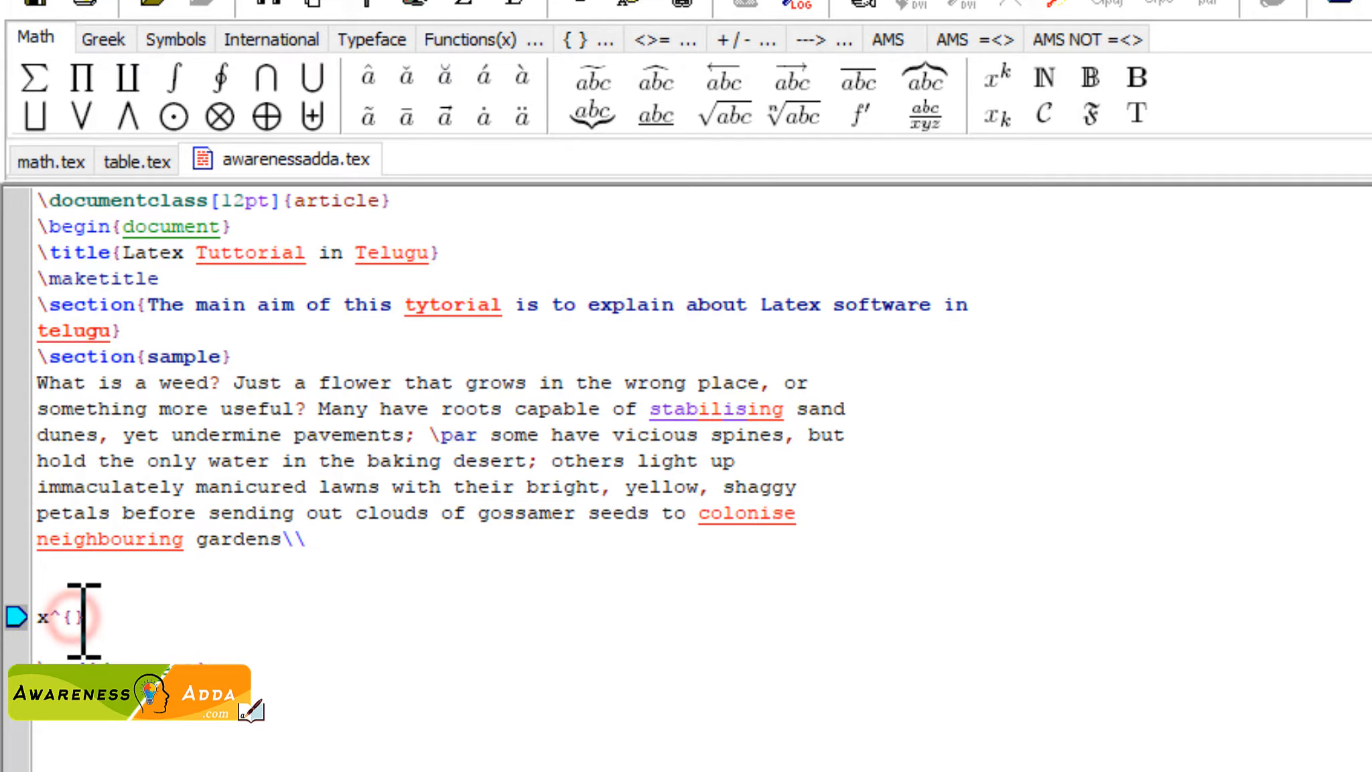
text(2)
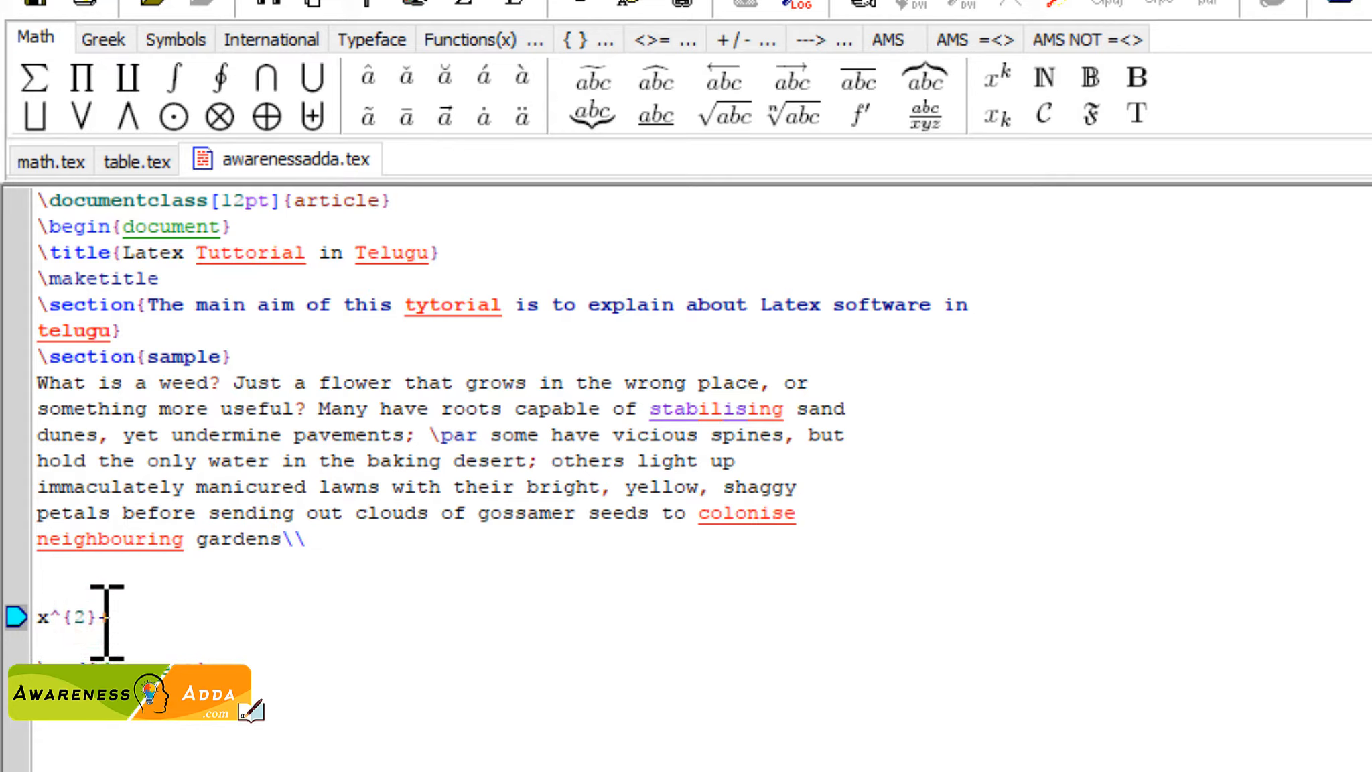
text(+y^{2)
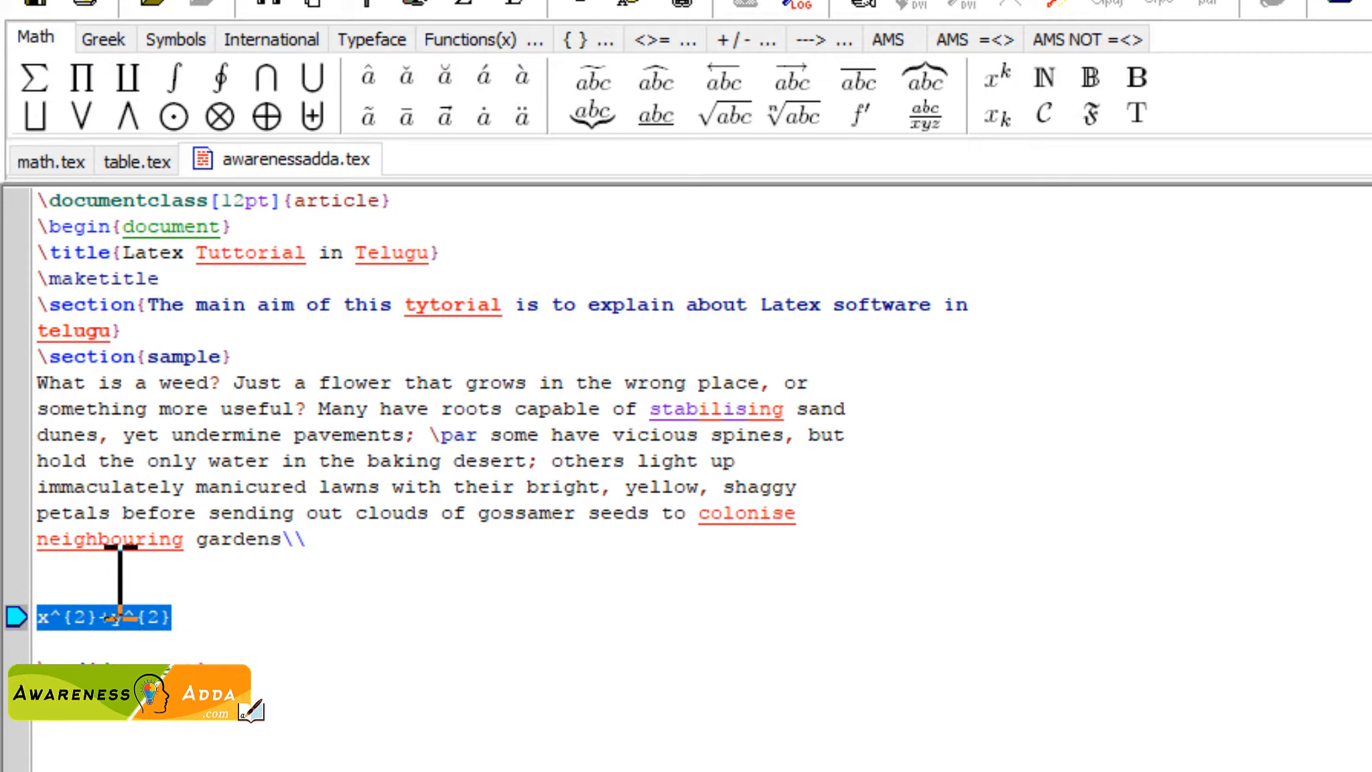
click(923, 114)
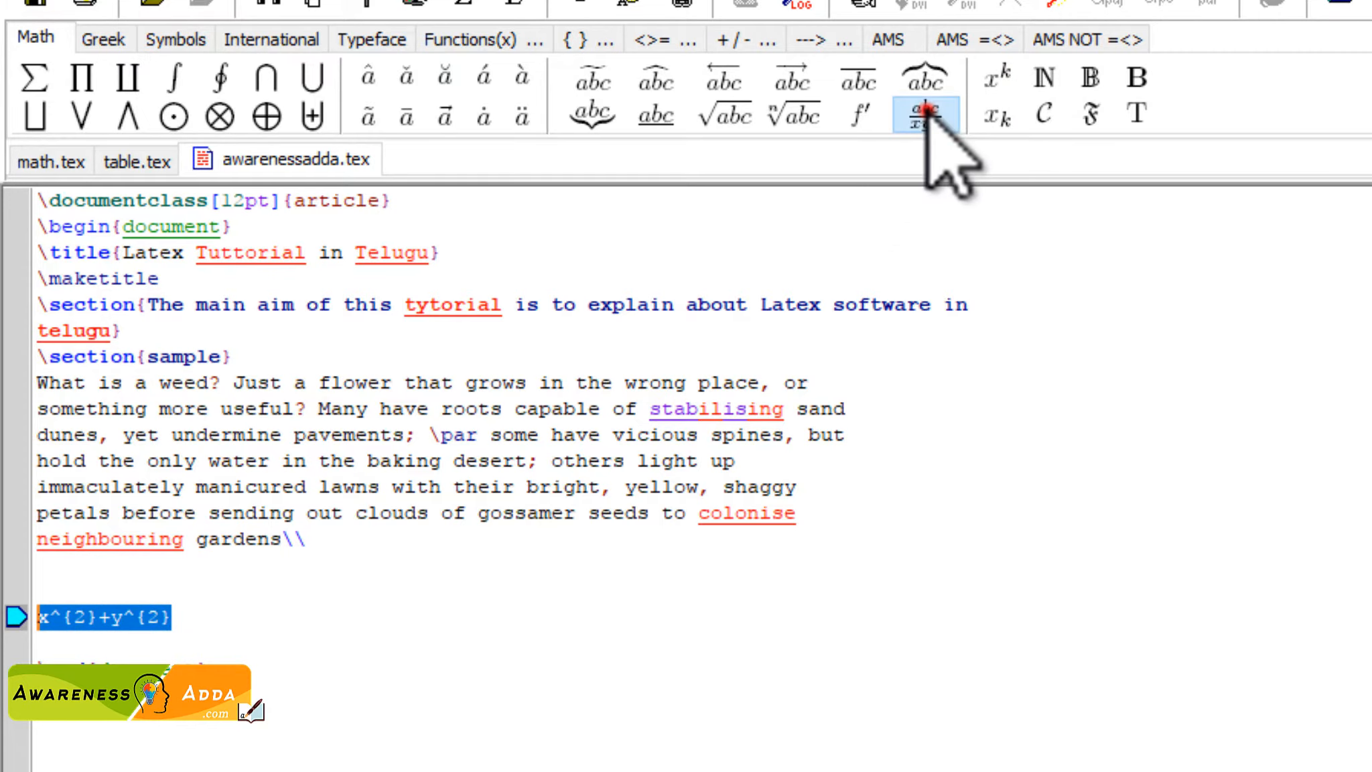
click(924, 113)
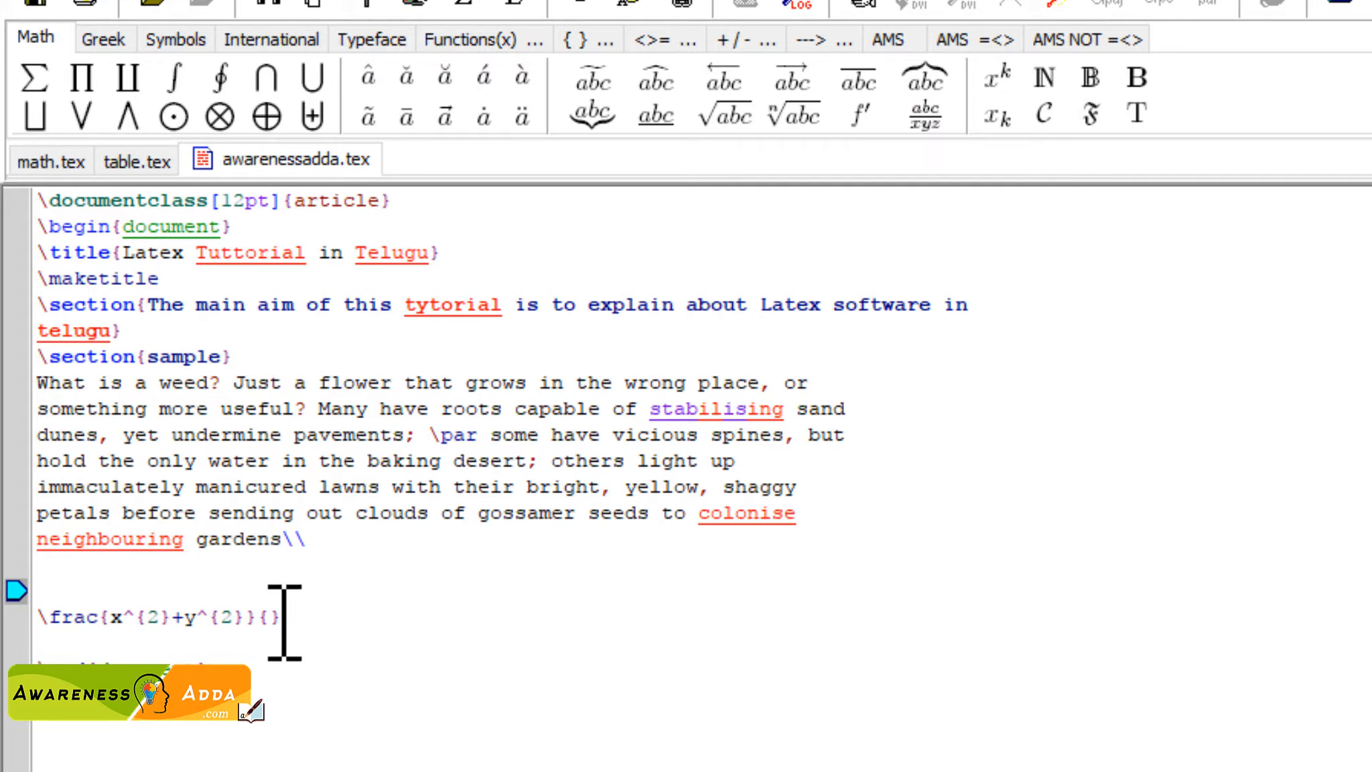
text(x)
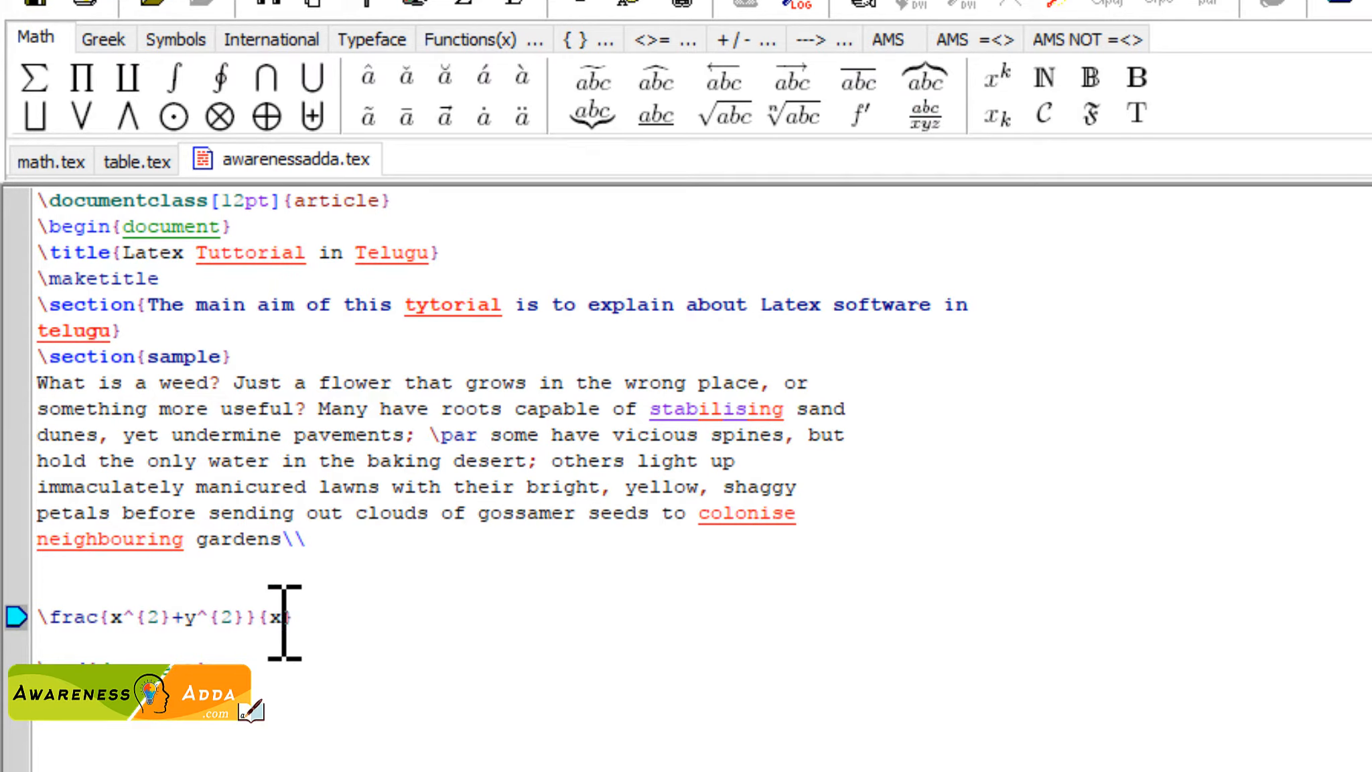
text(+y})
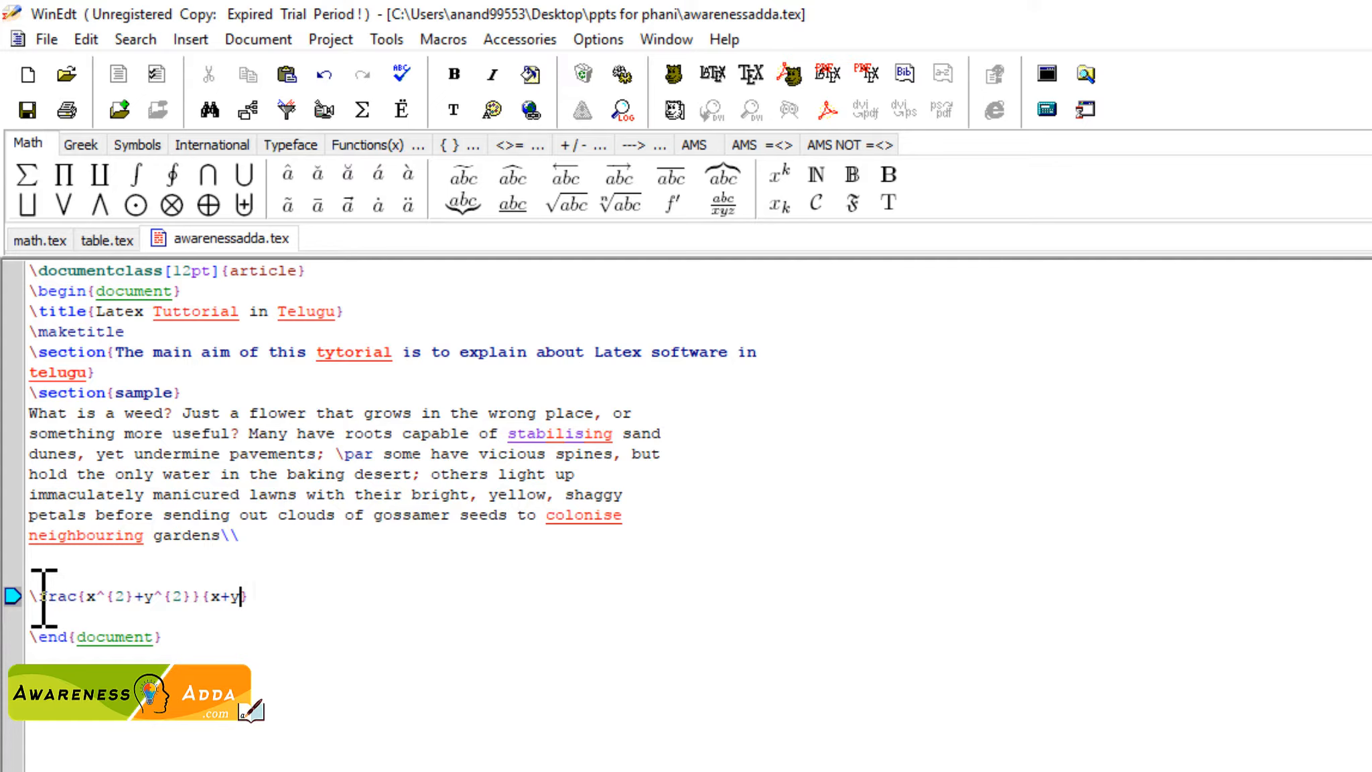
Wrap the fraction in $ signs and compile it to PDF with PDFTeXify.
drag(40, 596, 248, 595)
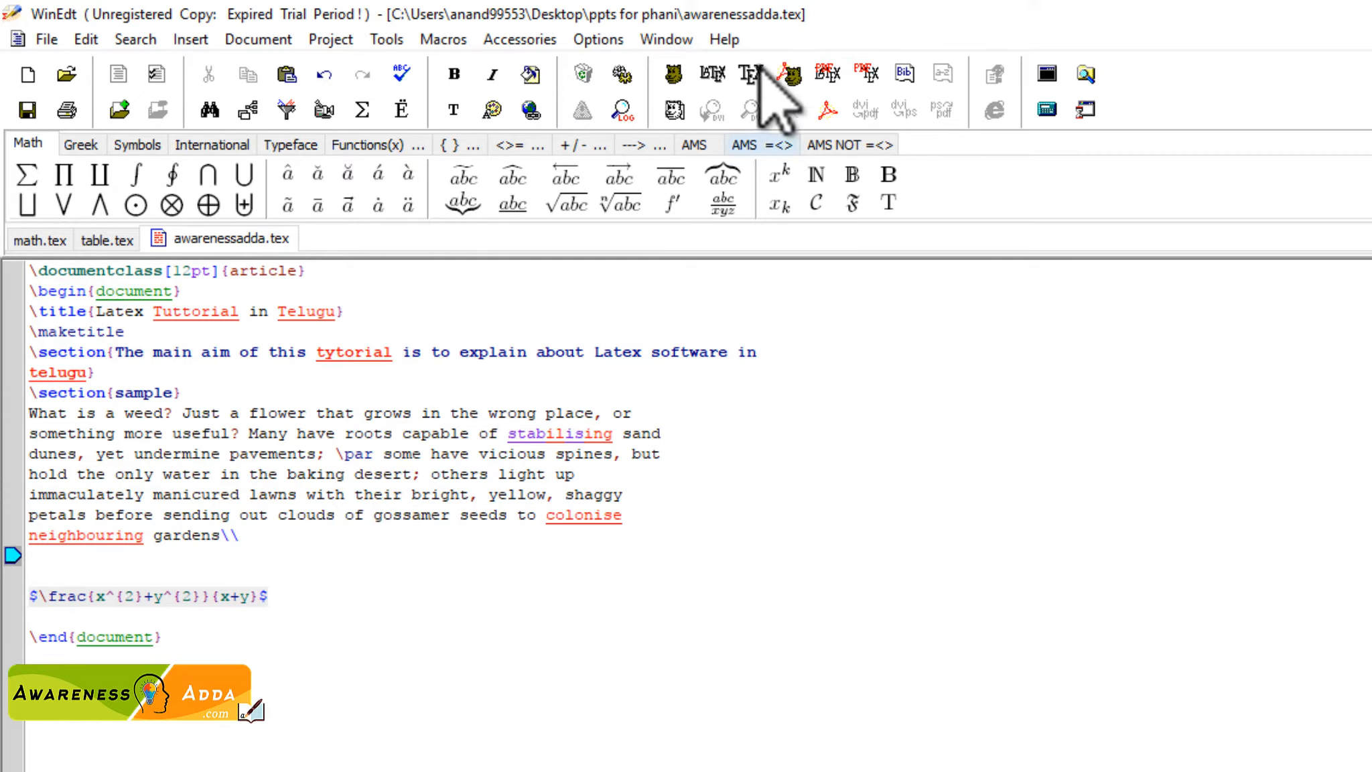
click(788, 74)
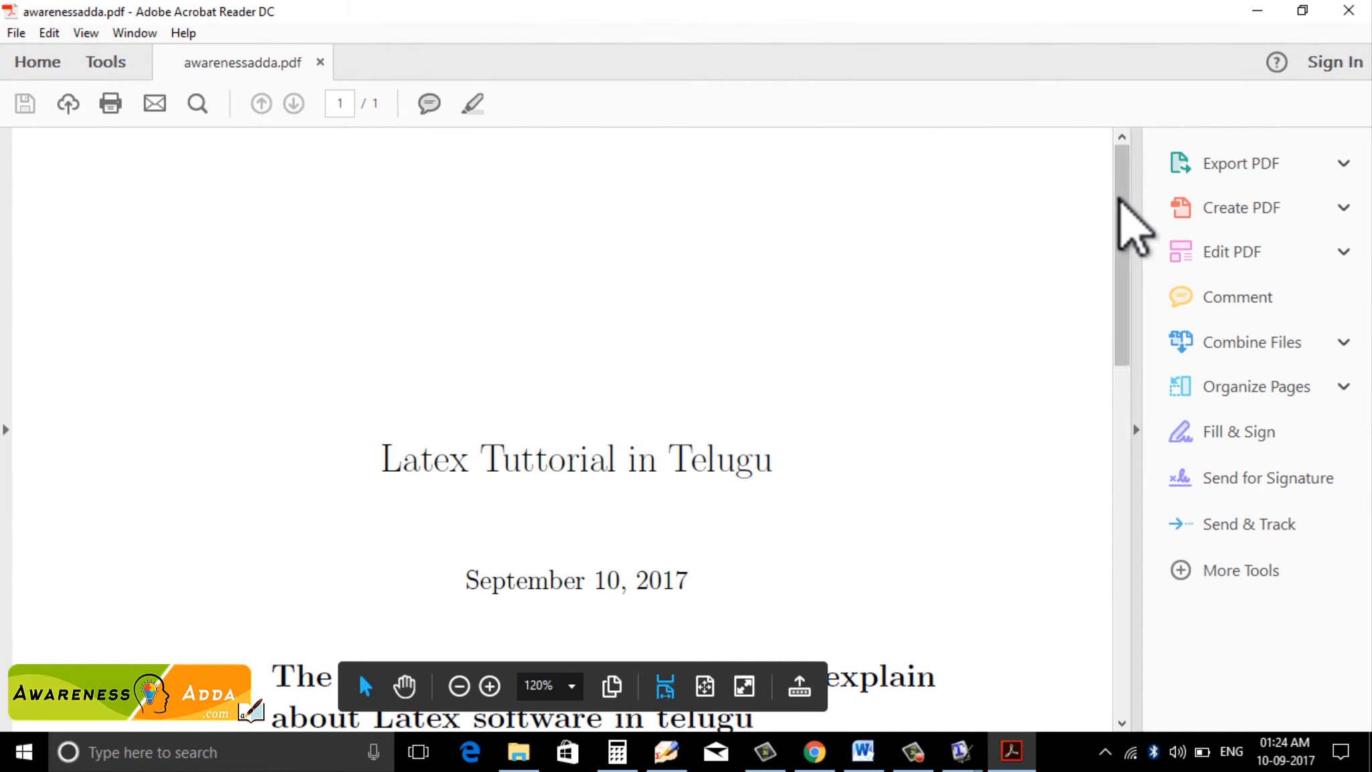
Scroll the PDF to the typeset fraction, then switch back to WinEdt.
scroll(down, 3)
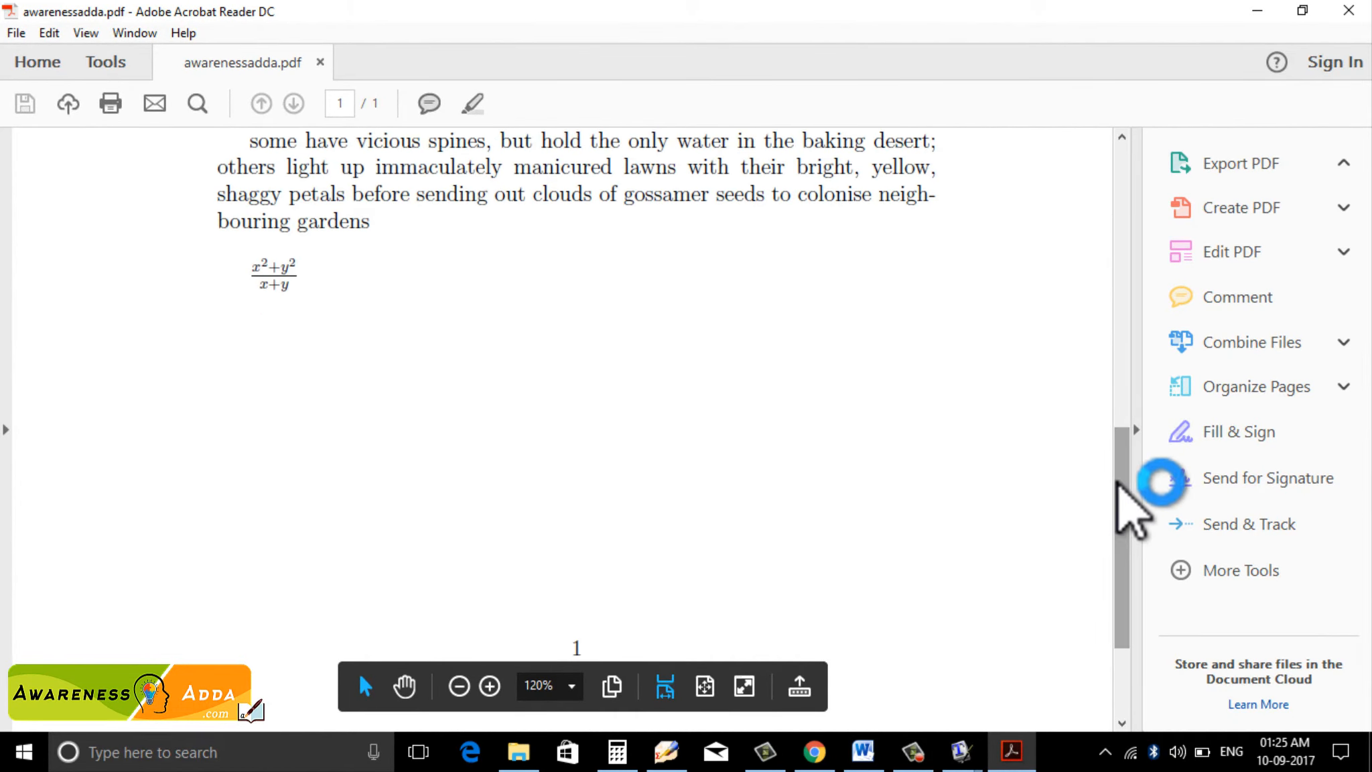
click(1238, 163)
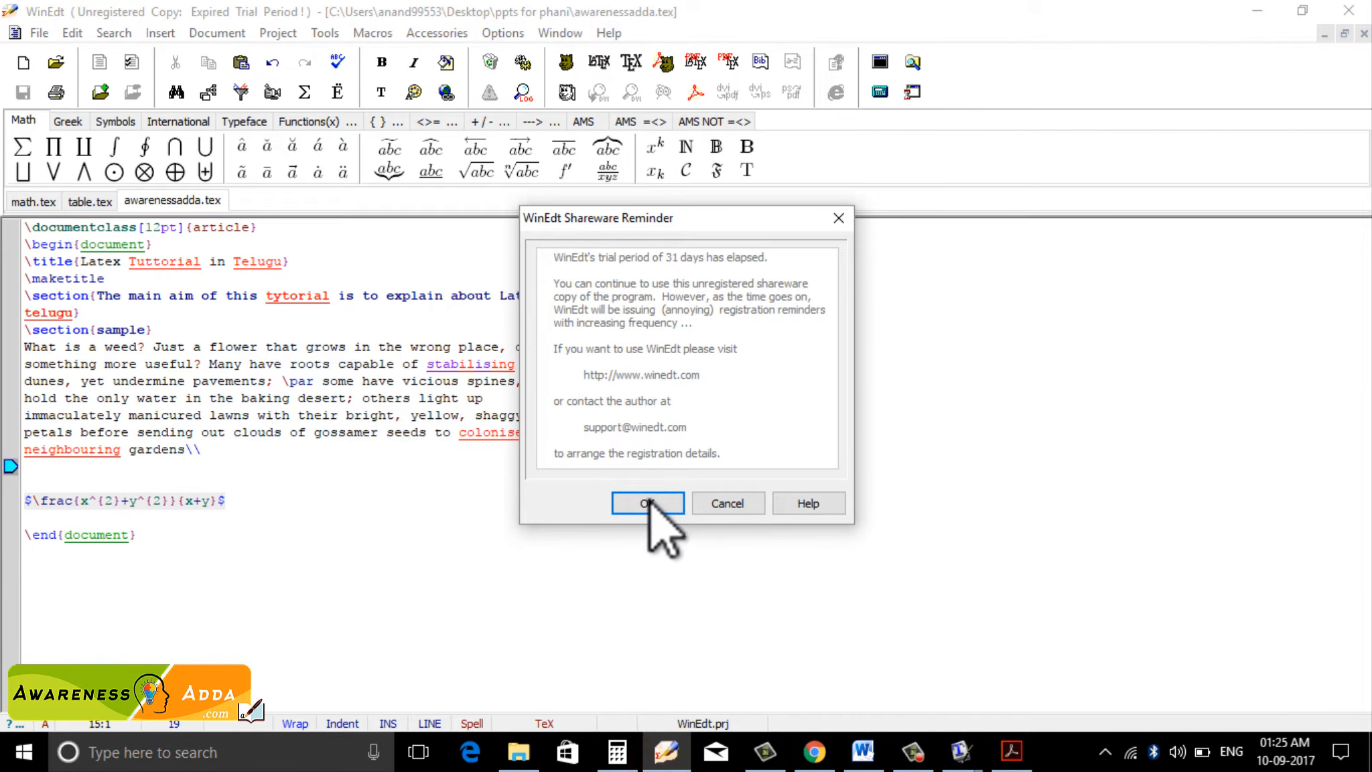
Dismiss the Shareware Reminder and strip the $ signs from the \frac line.
click(646, 503)
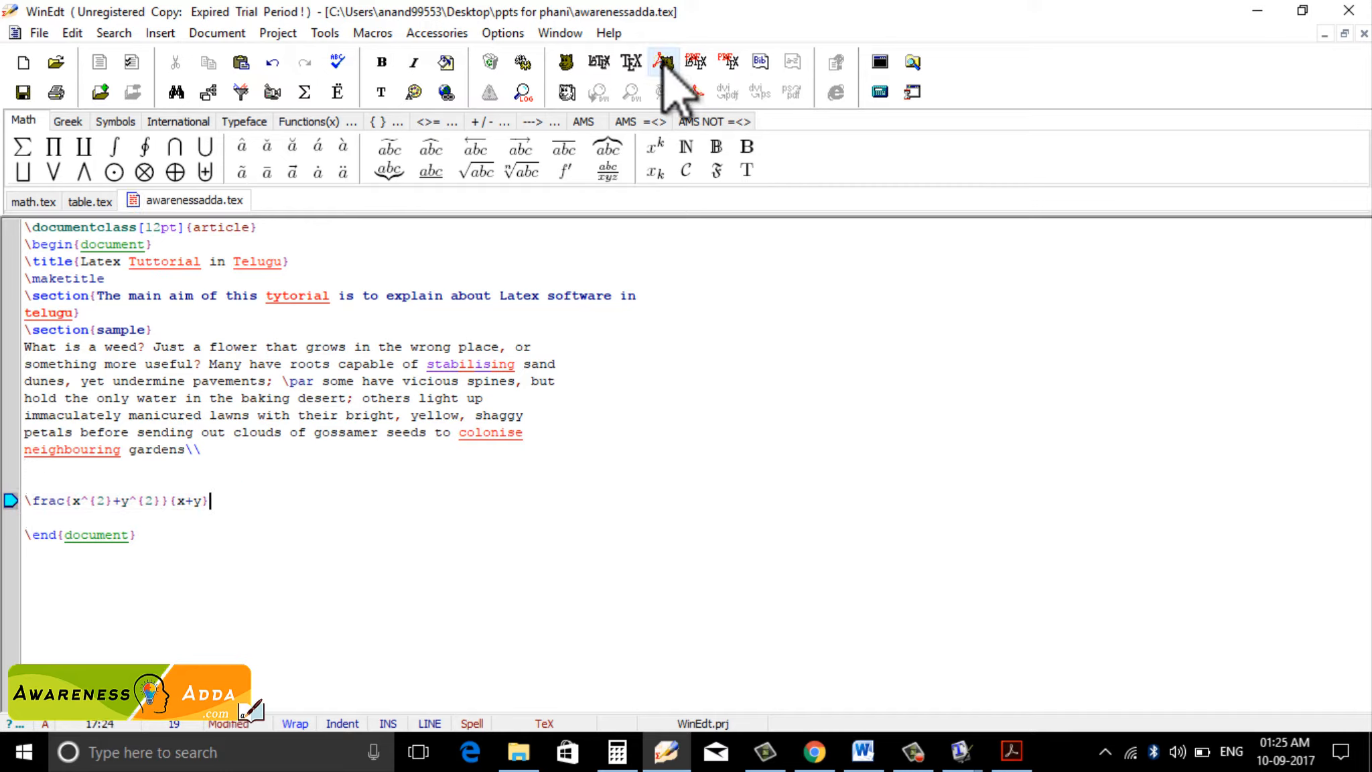
click(663, 61)
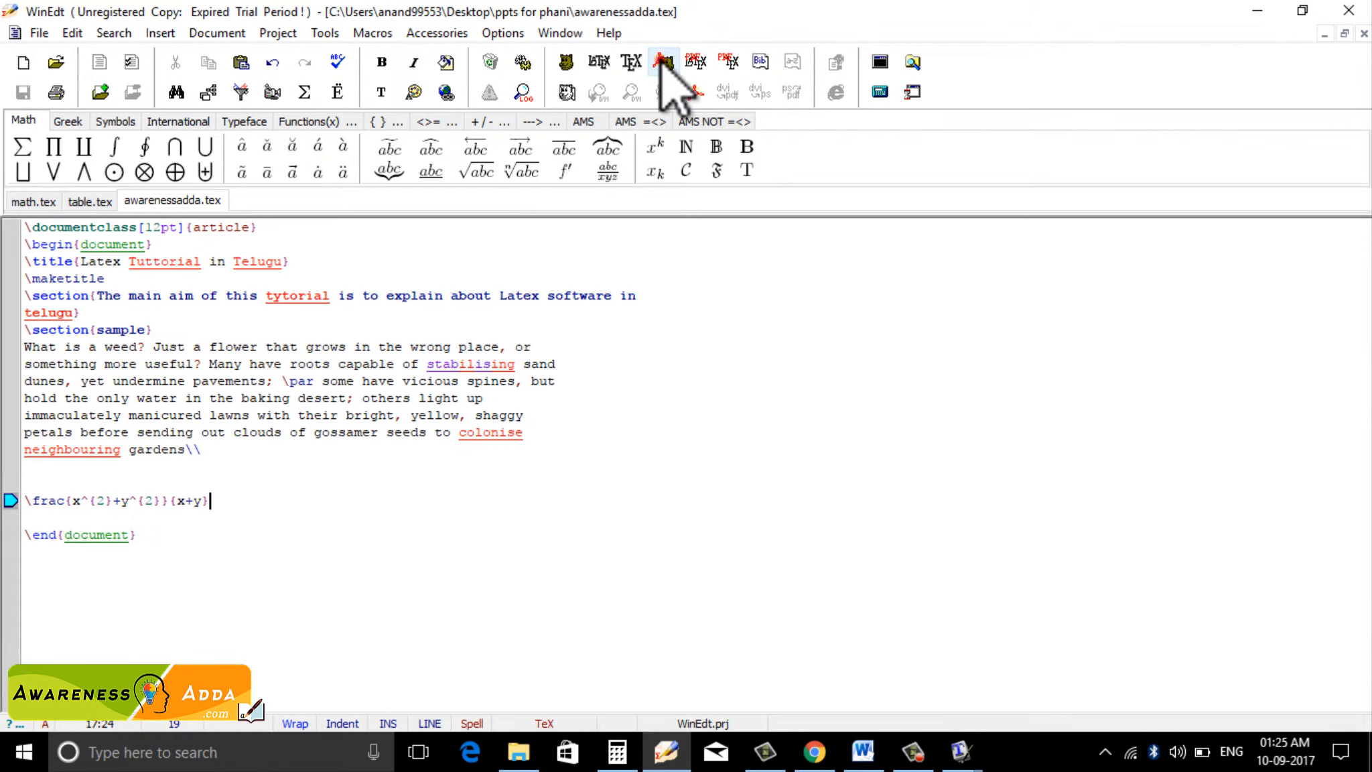
Compile the bare fraction with PDFTeXify, triggering the 'Missing $ inserted' error at line 17.
click(663, 61)
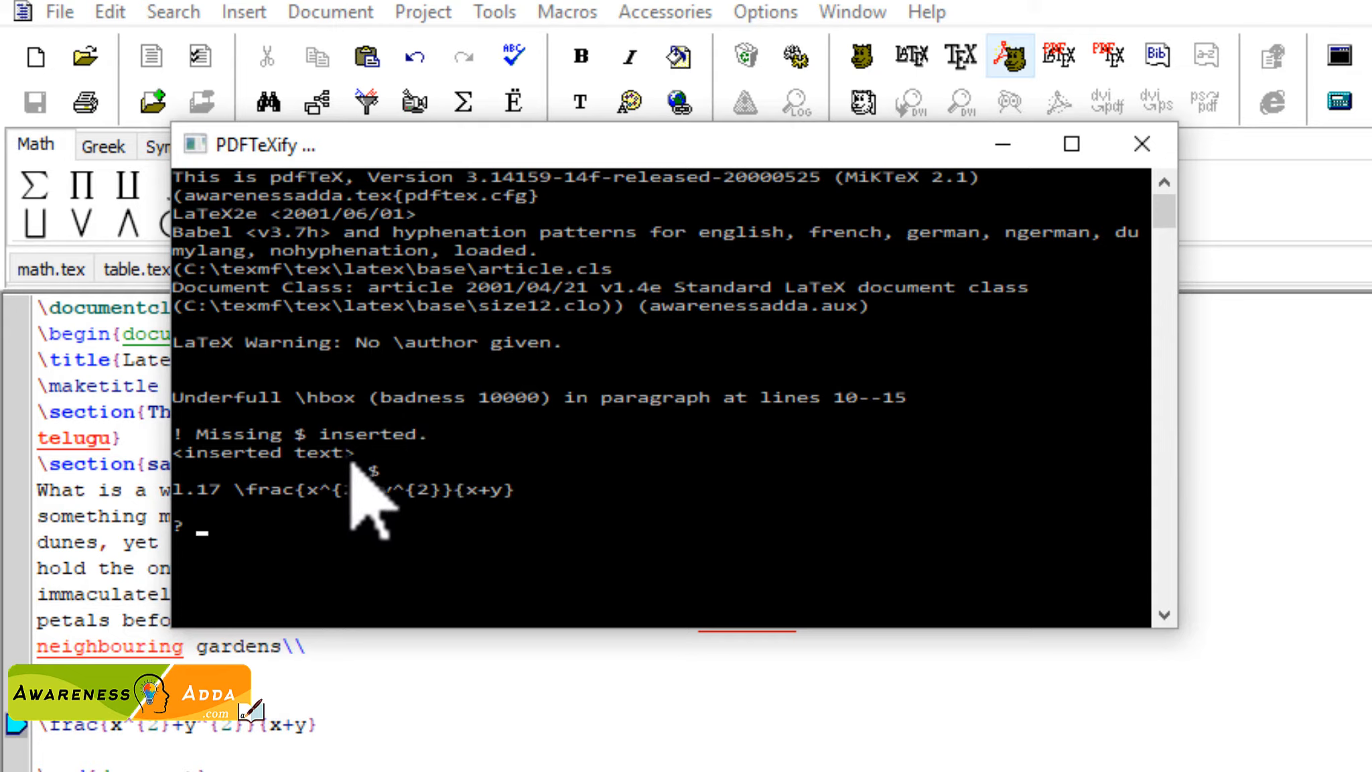
mouse_move(368, 517)
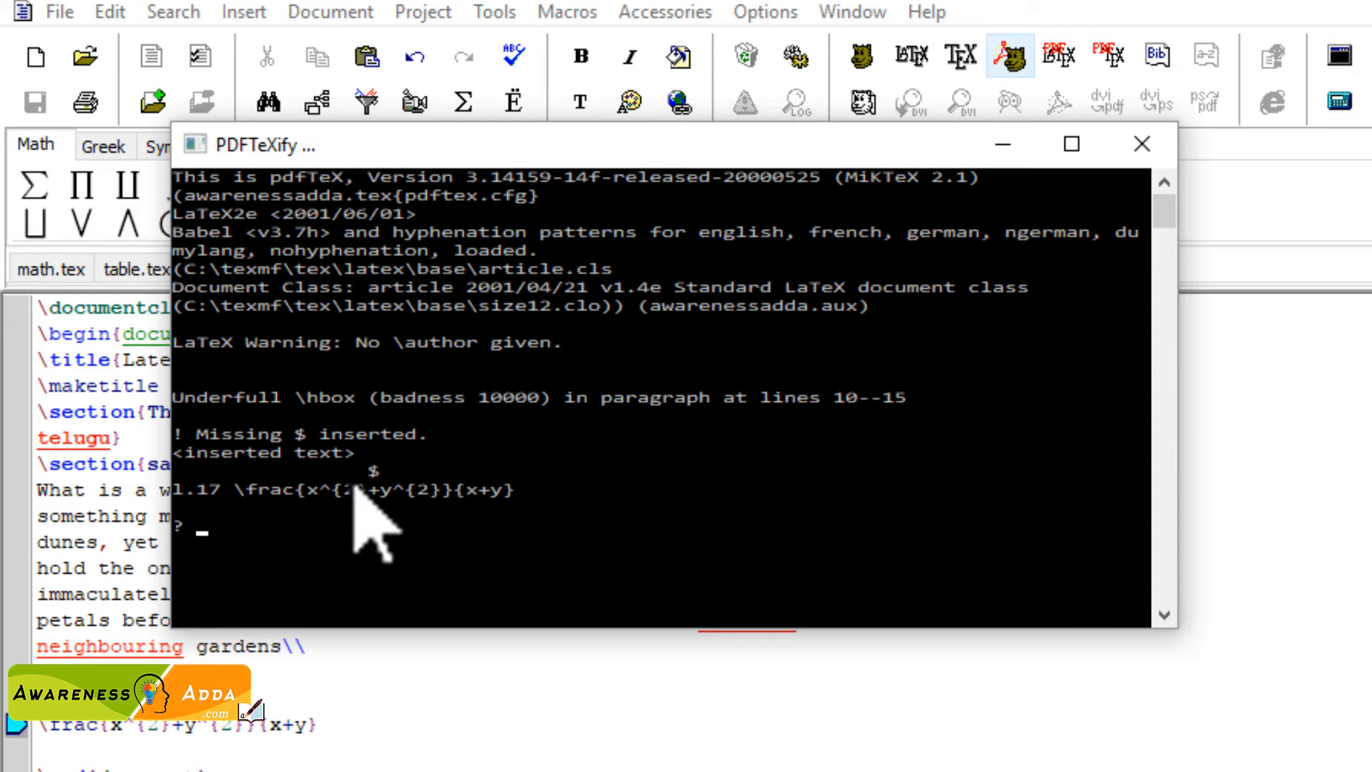
mouse_move(403, 525)
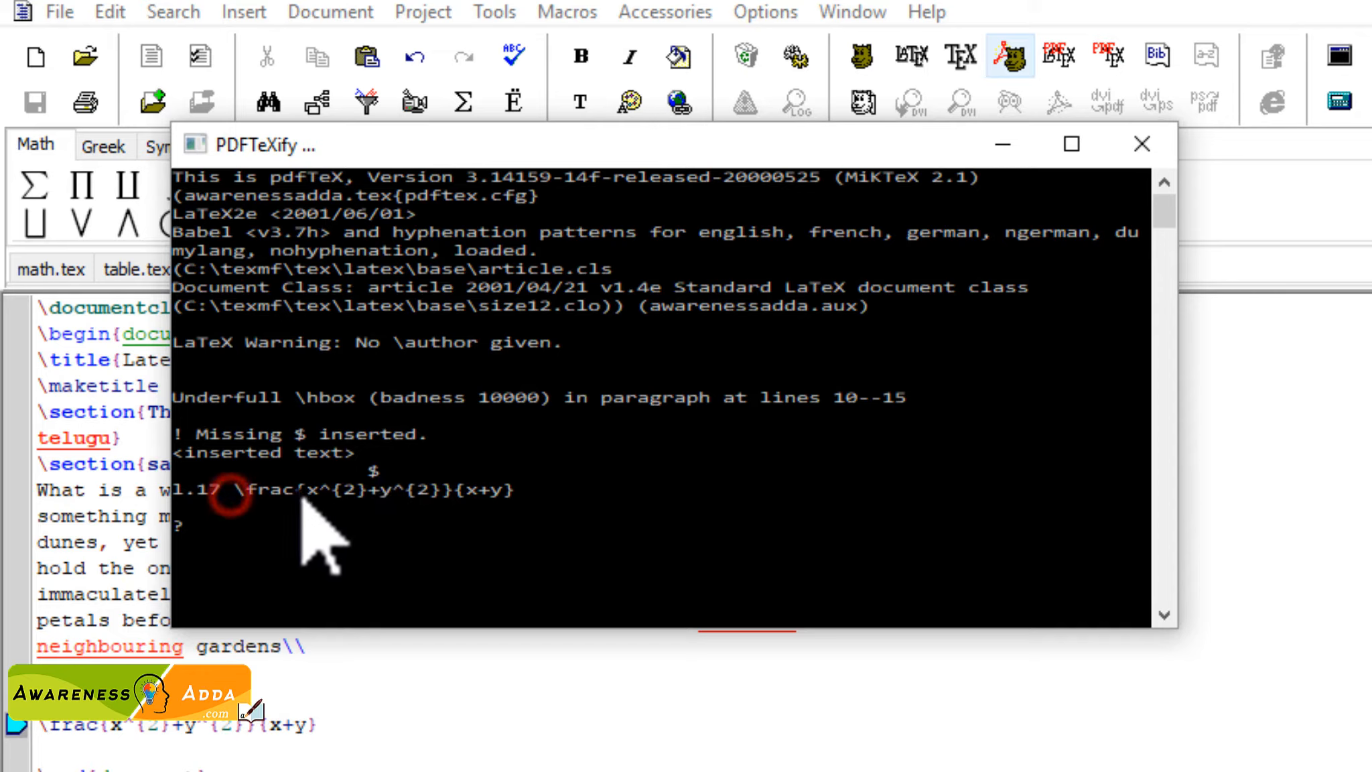
mouse_move(538, 542)
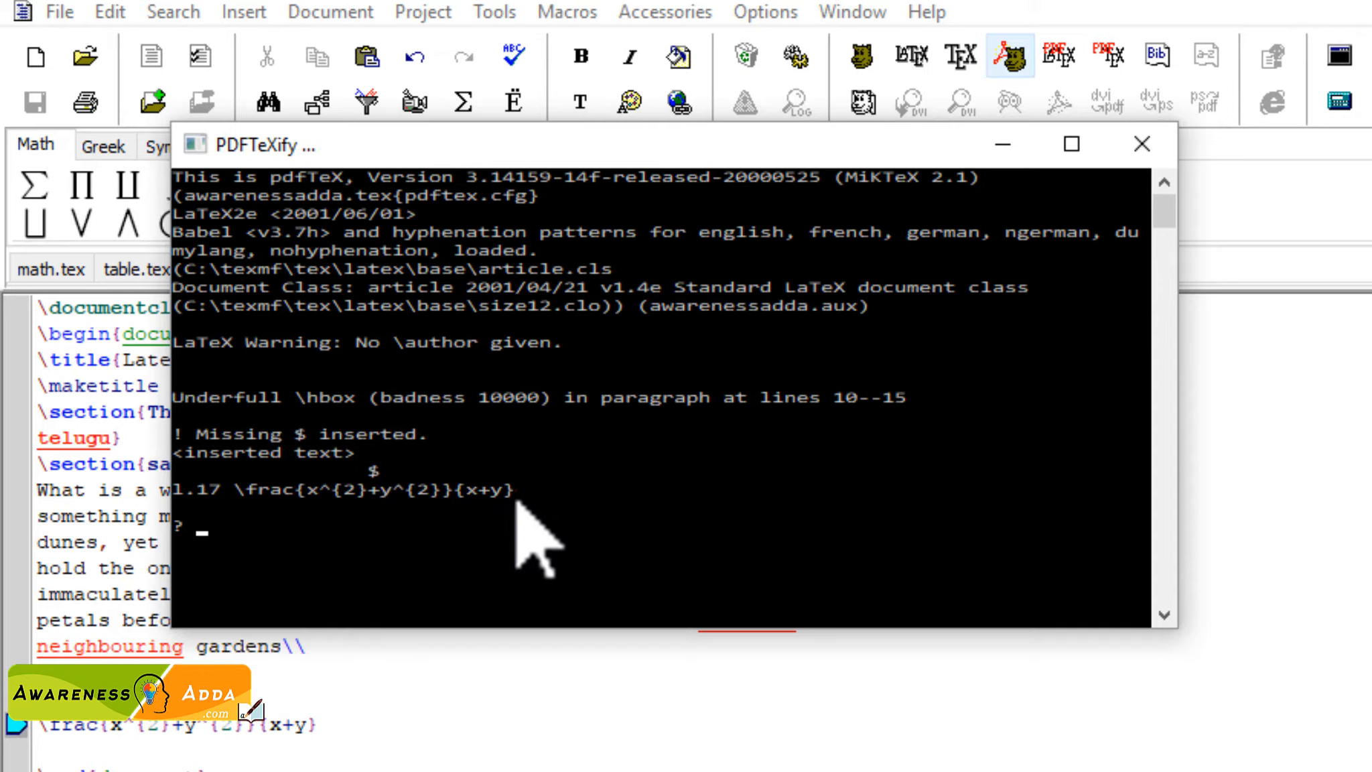
mouse_move(350, 472)
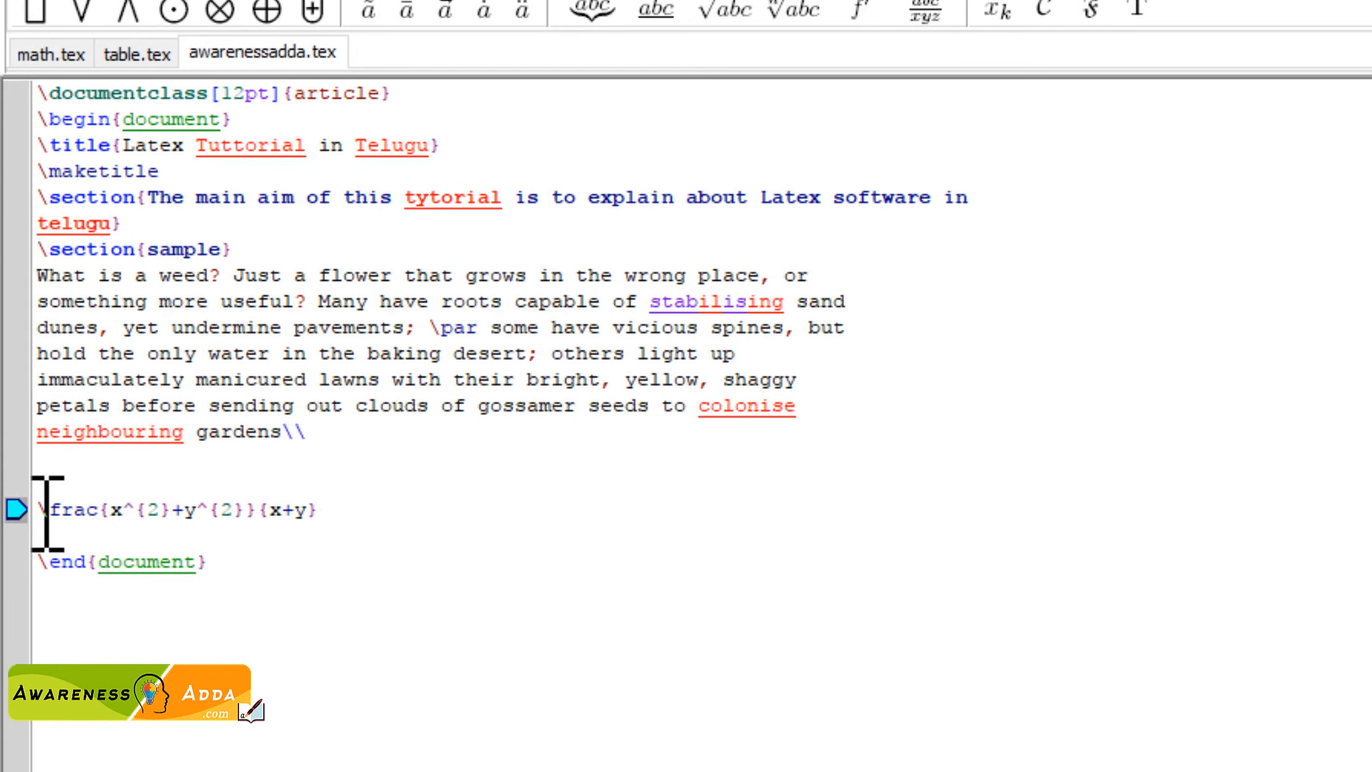
Re-add the $ signs, close the PDFTeXify console and acknowledge the failed-PDF notice.
text($)
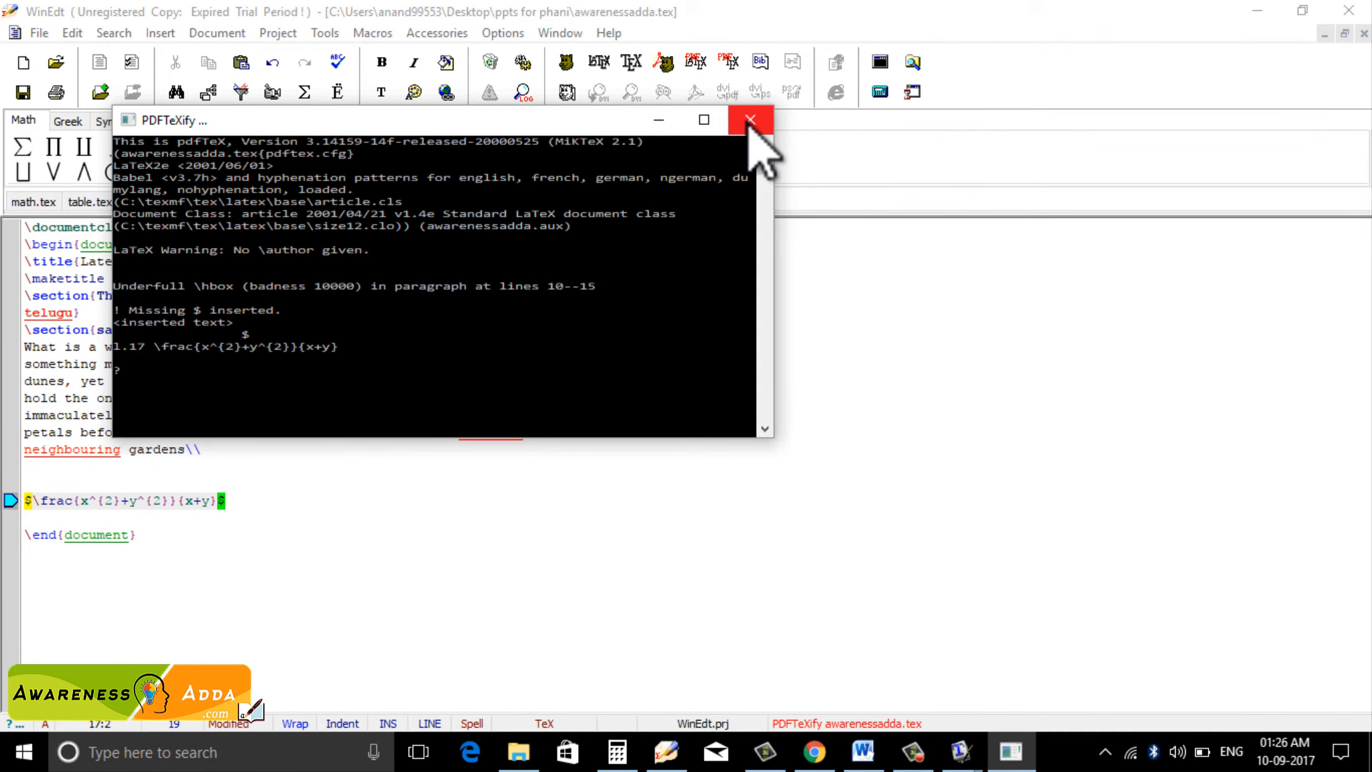
click(749, 118)
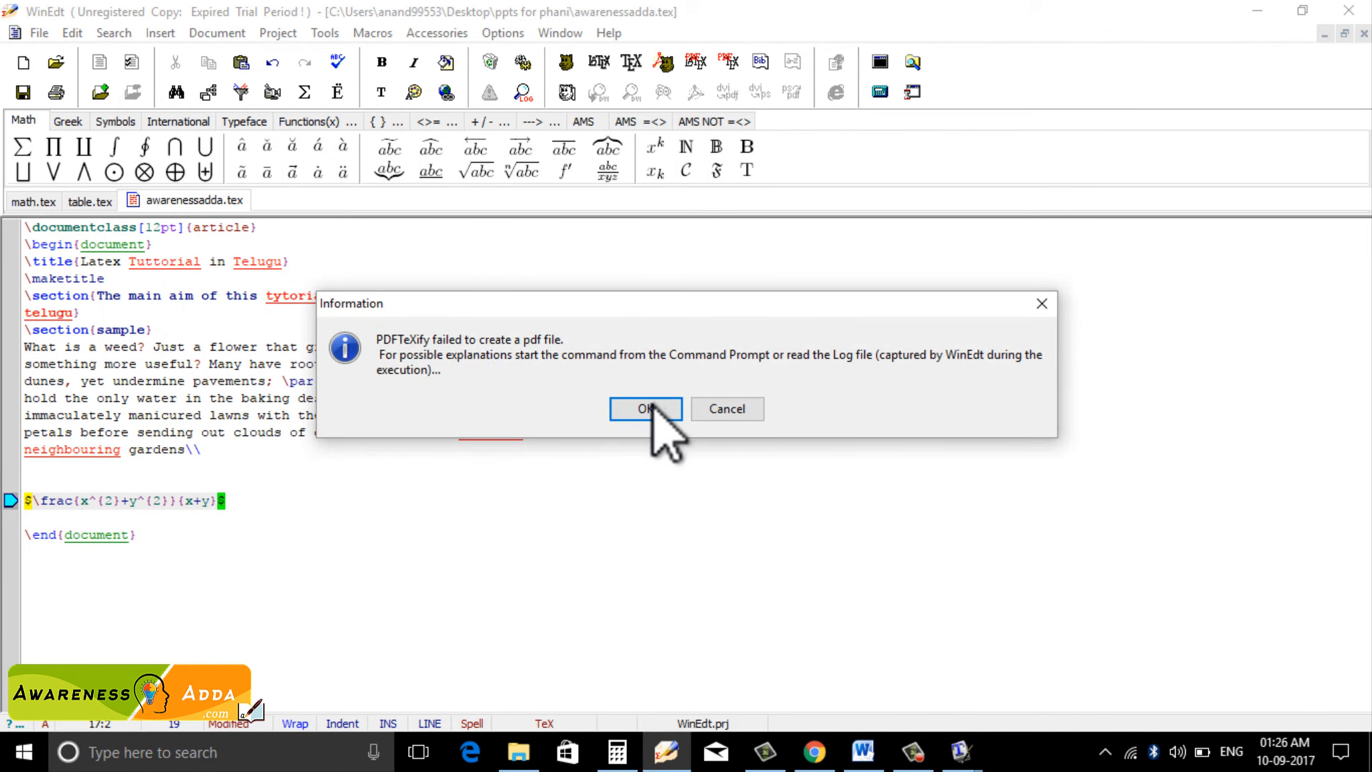
click(646, 408)
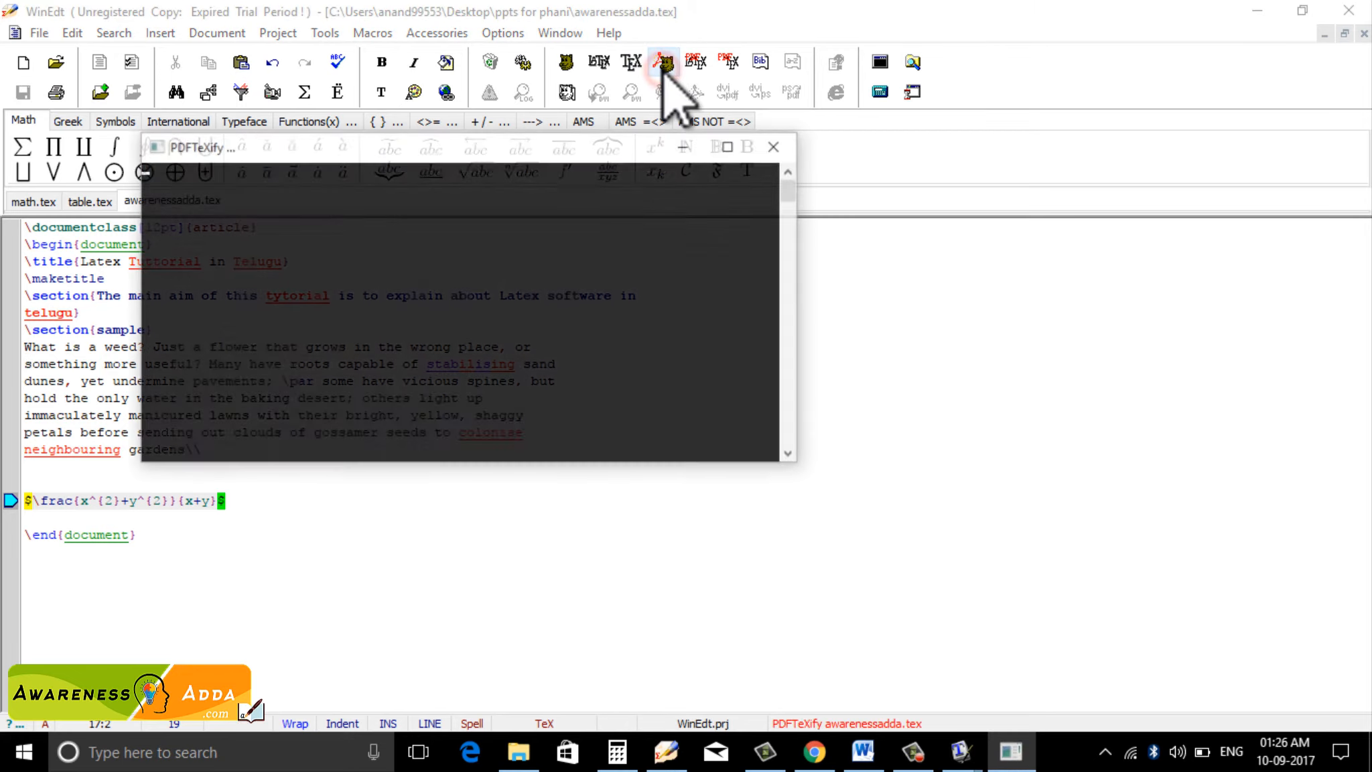